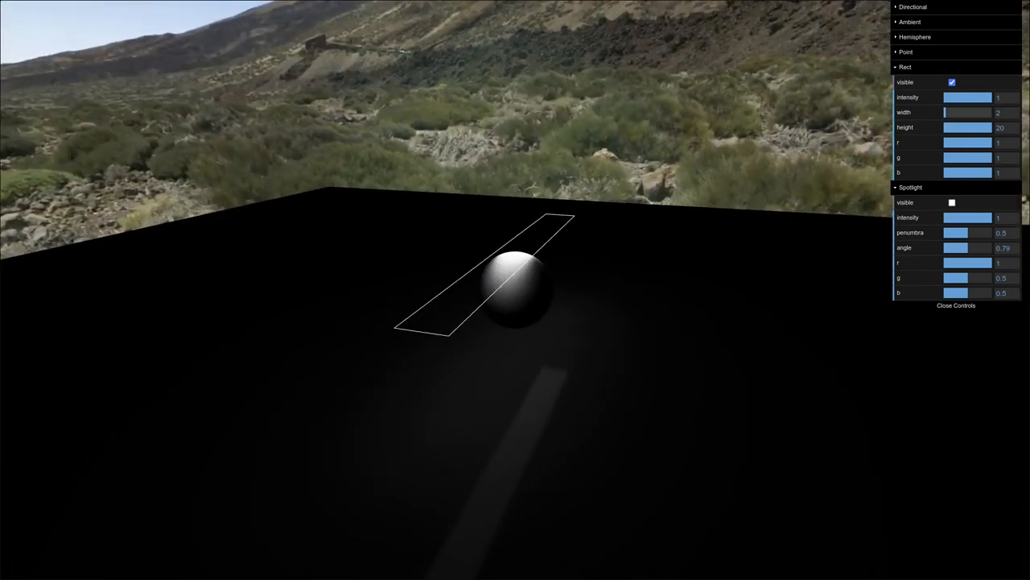
- Widen the Rect light to 20, bring its width back to 7, and collapse the Rect folder
{"action": "left_click_drag", "start_coordinate": [946, 112], "coordinate": [994, 112]}
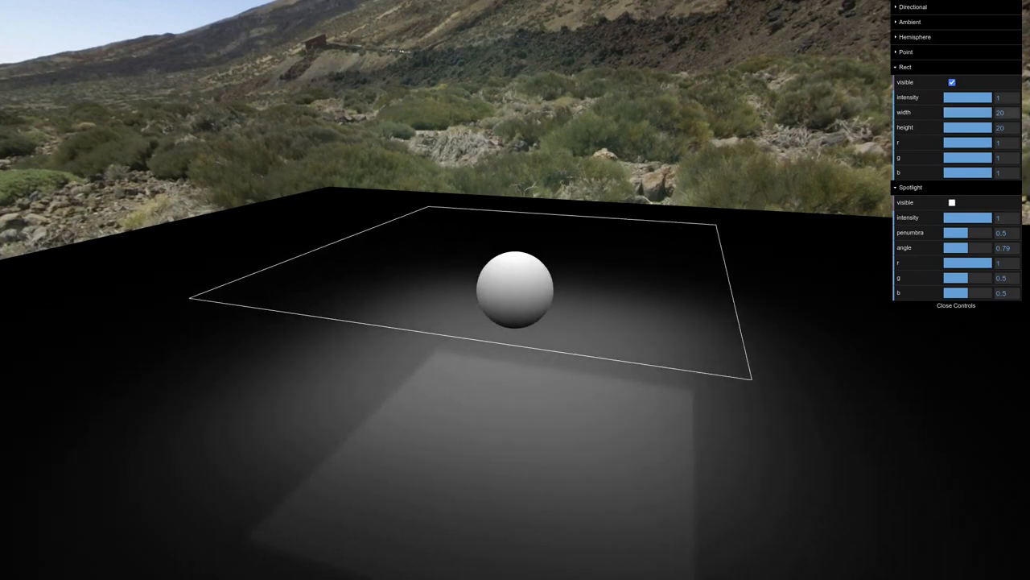
{"action": "left_click_drag", "start_coordinate": [986, 112], "coordinate": [953, 113]}
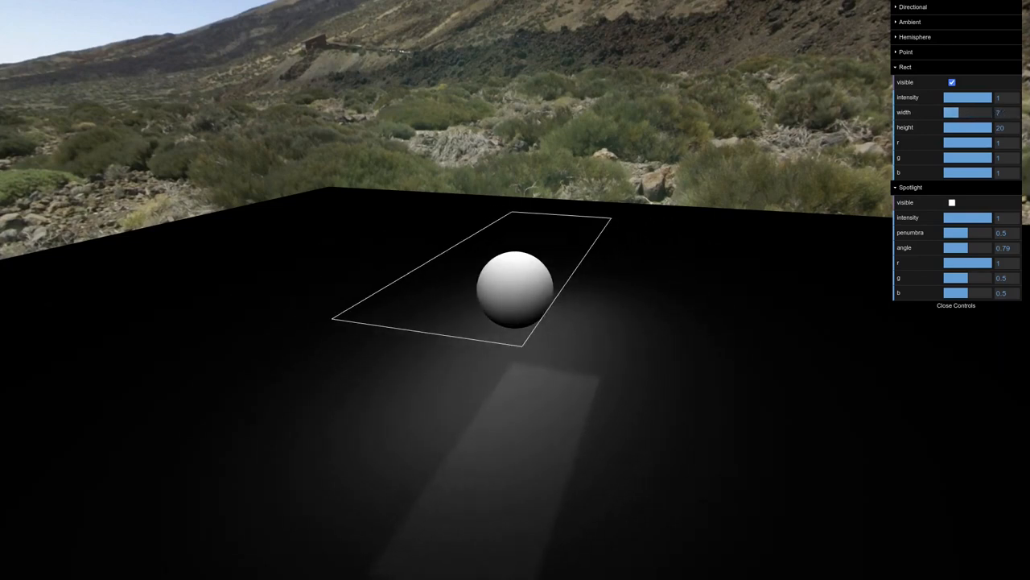
{"action": "left_click", "coordinate": [906, 67]}
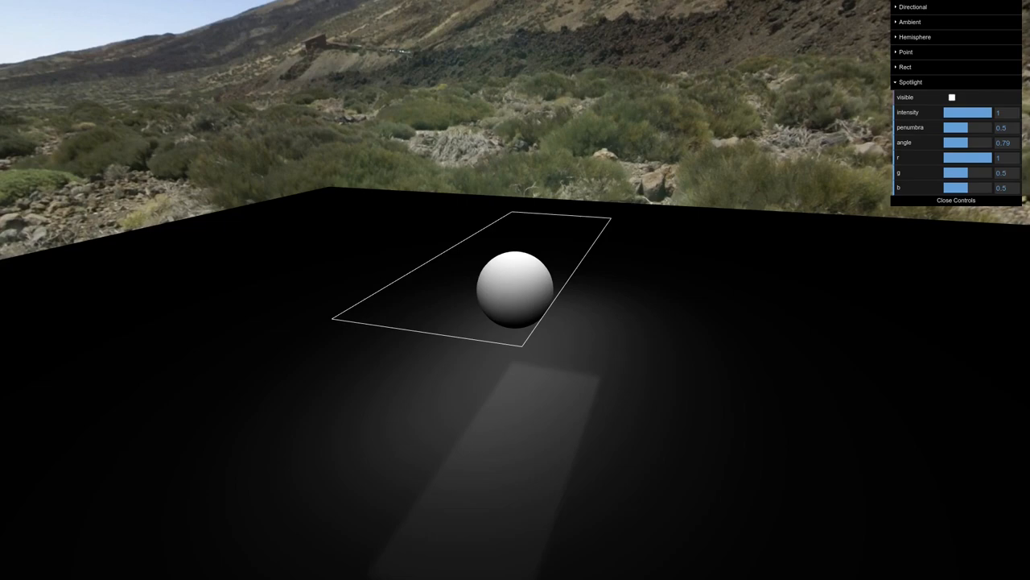
{"action": "left_click", "coordinate": [951, 96]}
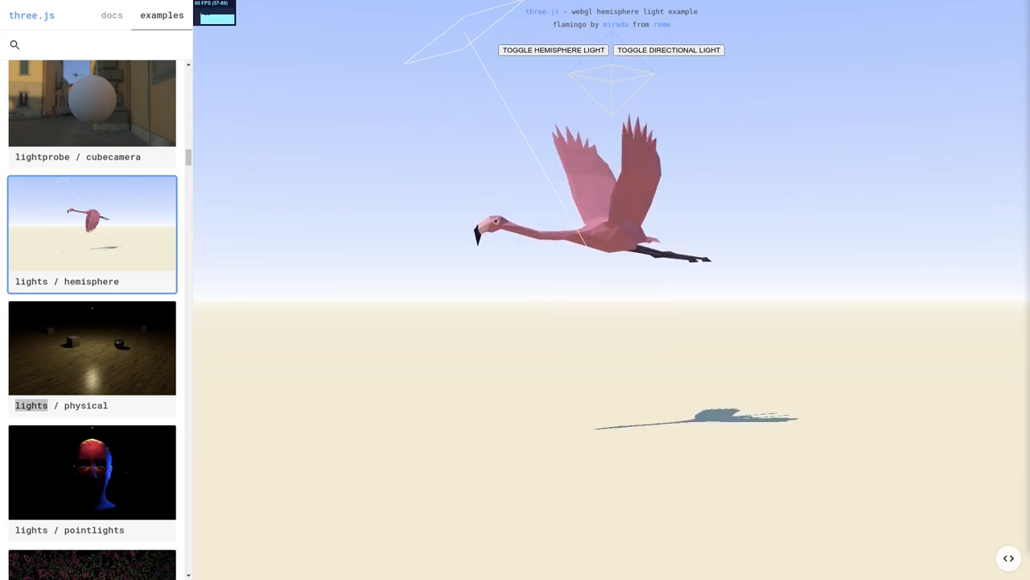
- Open the pointlights2 example, then read the Wikipedia Global illumination article
{"action": "left_click", "coordinate": [92, 312]}
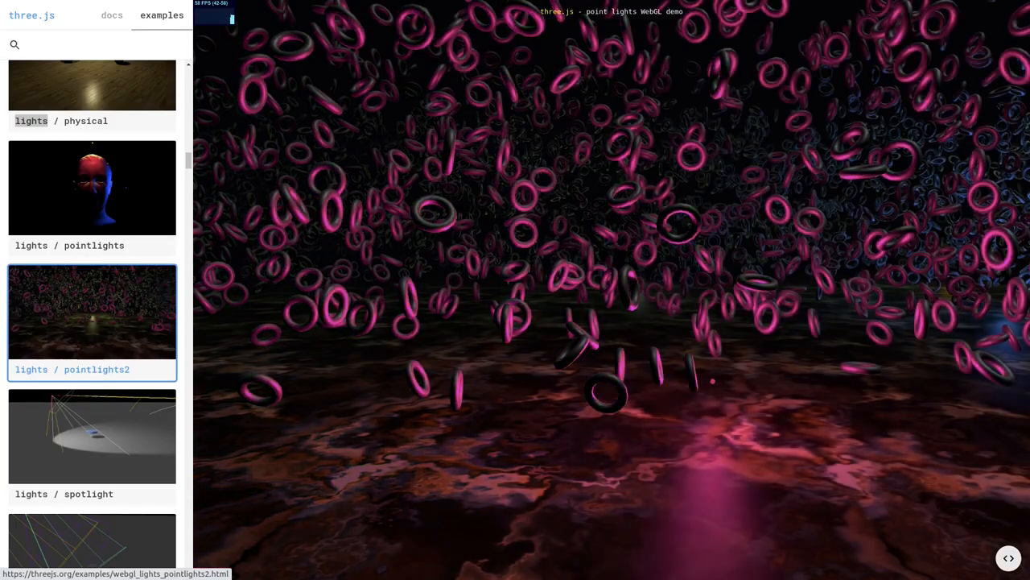
{"action": "left_click", "coordinate": [91, 406]}
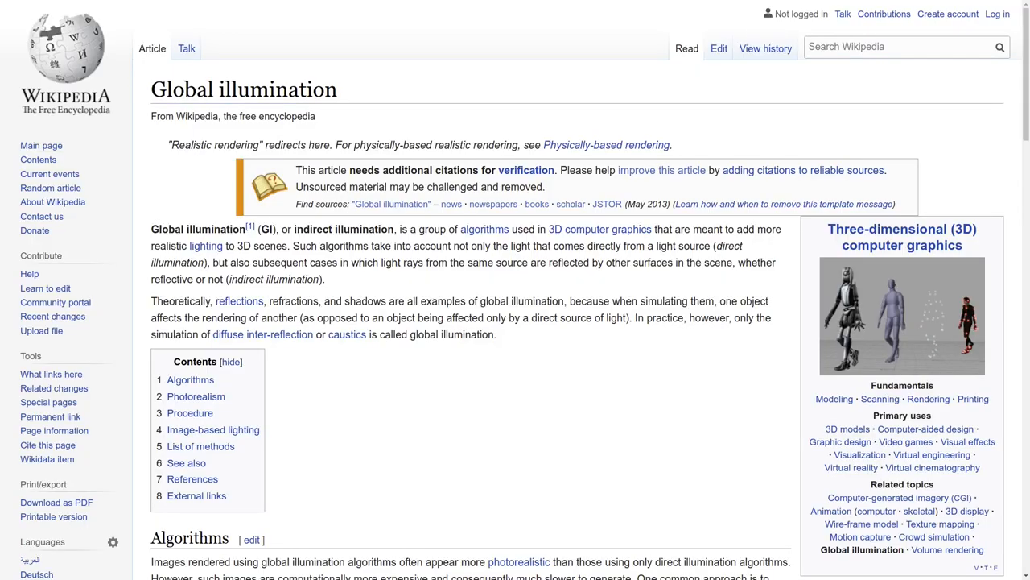
{"action": "scroll", "scroll_direction": "down", "scroll_amount": 3}
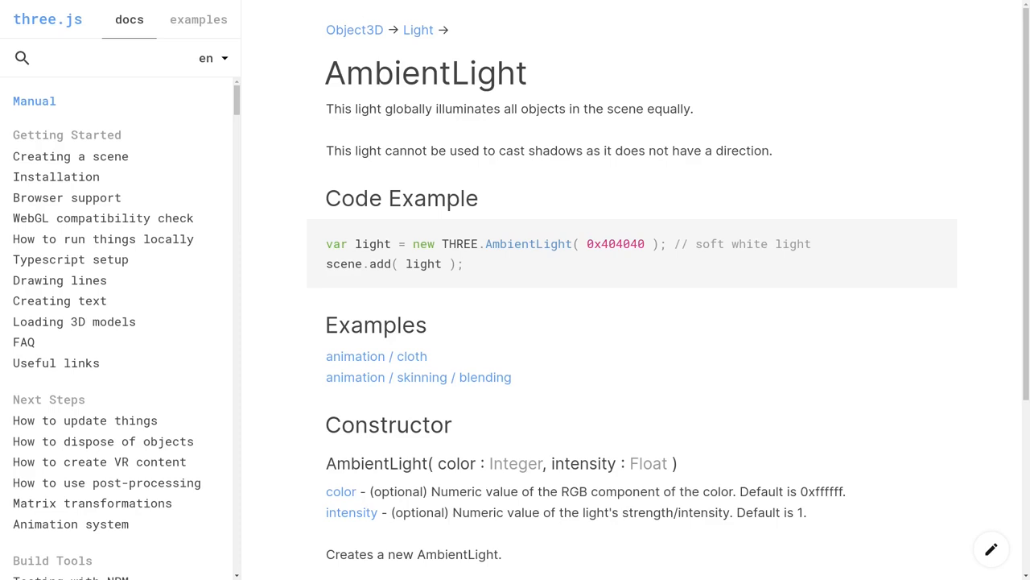
- Scroll down through the three.js AmbientLight reference page
{"action": "scroll", "scroll_direction": "down", "scroll_amount": 3}
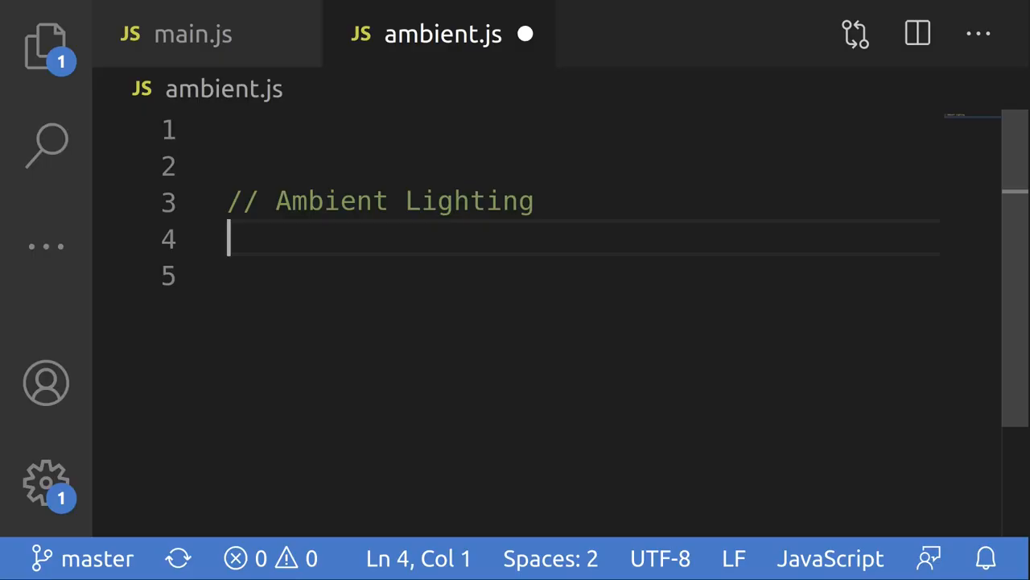
- Type finalColour += colour * ambient on line 4 of ambient.js
{"action": "type", "text": "finalColour += colour * ambient"}
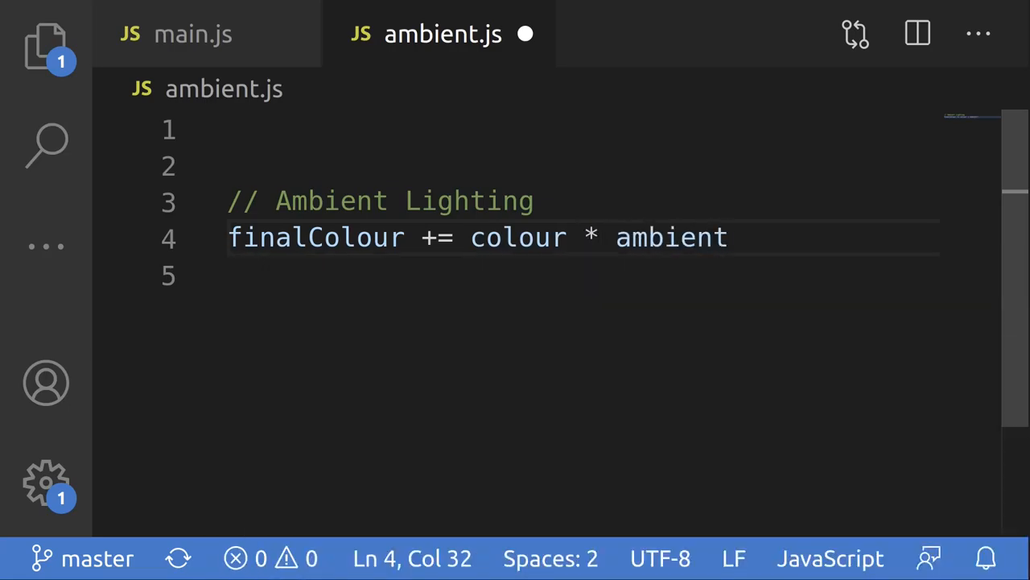
{"action": "left_click", "coordinate": [194, 34]}
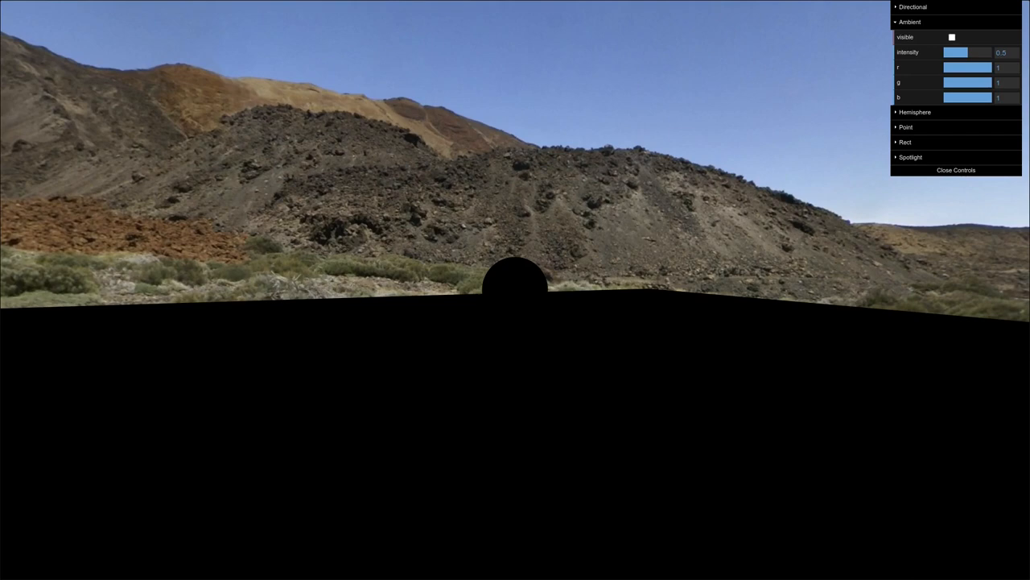
- Turn on the ambient light and set its intensity to about 0.31
{"action": "left_click", "coordinate": [952, 37]}
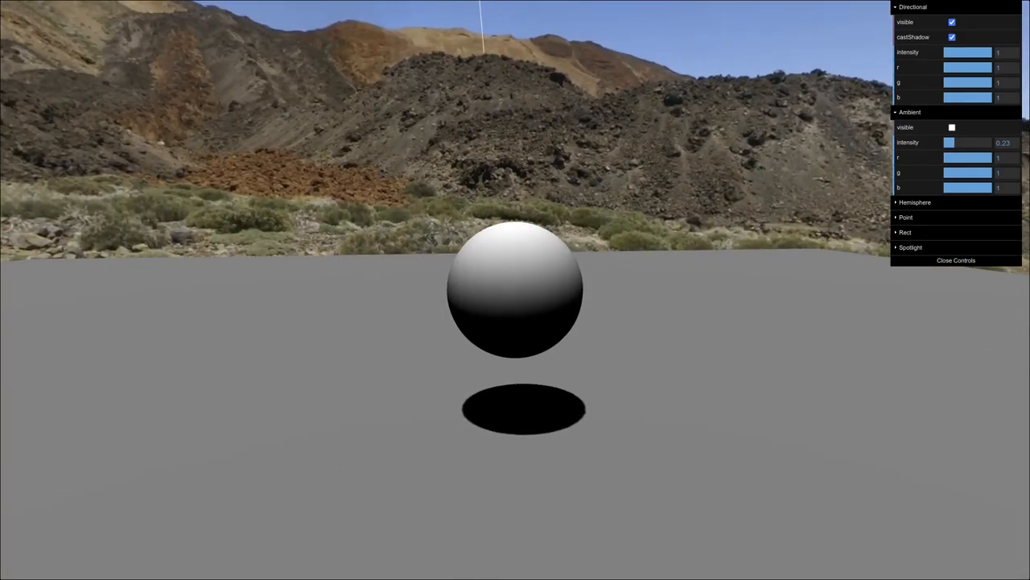
{"action": "left_click", "coordinate": [951, 127]}
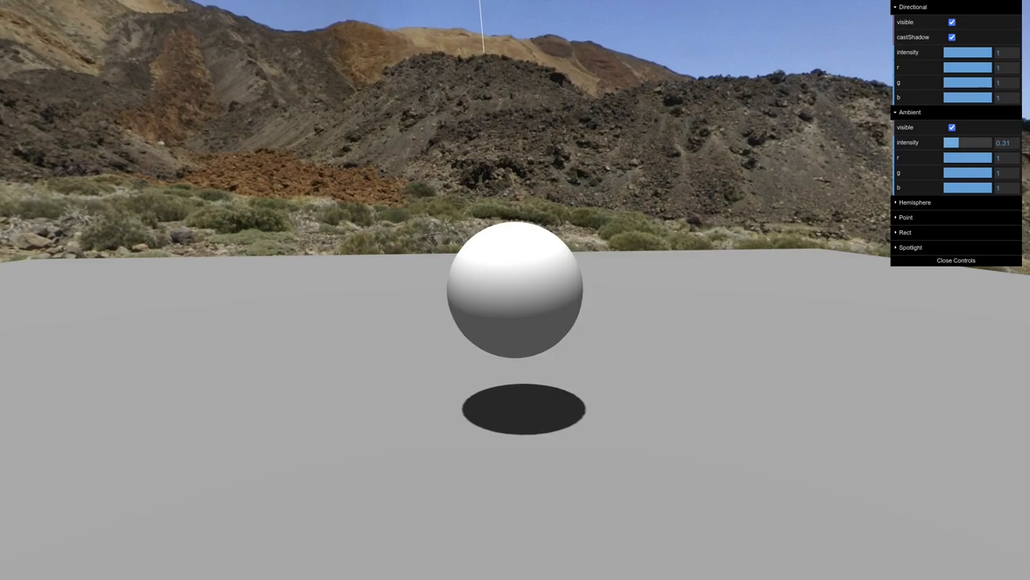
{"action": "left_click_drag", "start_coordinate": [951, 142], "coordinate": [959, 142]}
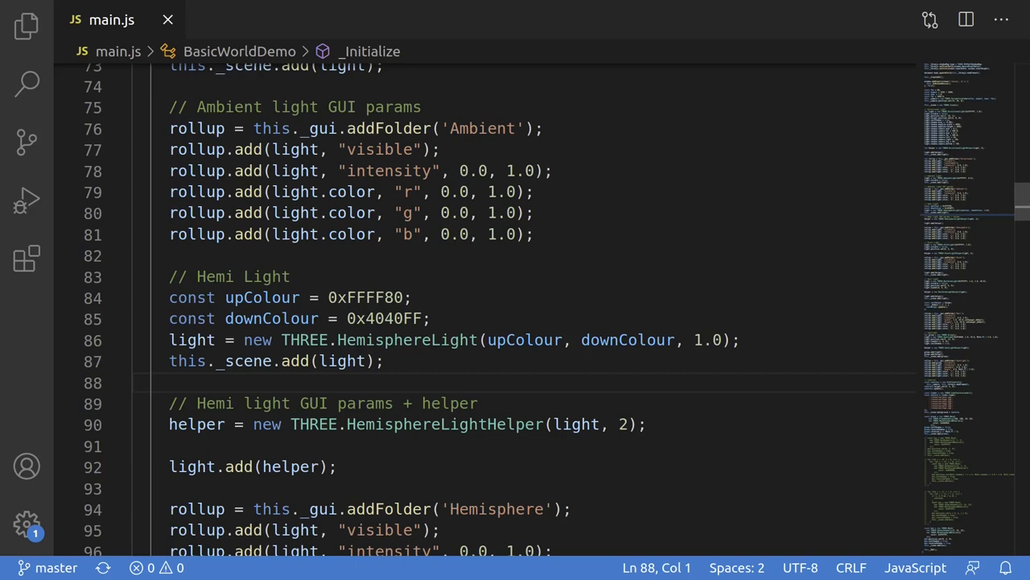
- Inspect the light setup in main.js, then browse the RectAreaLight docs and LTC.pdf paper
{"action": "double_click", "coordinate": [408, 340]}
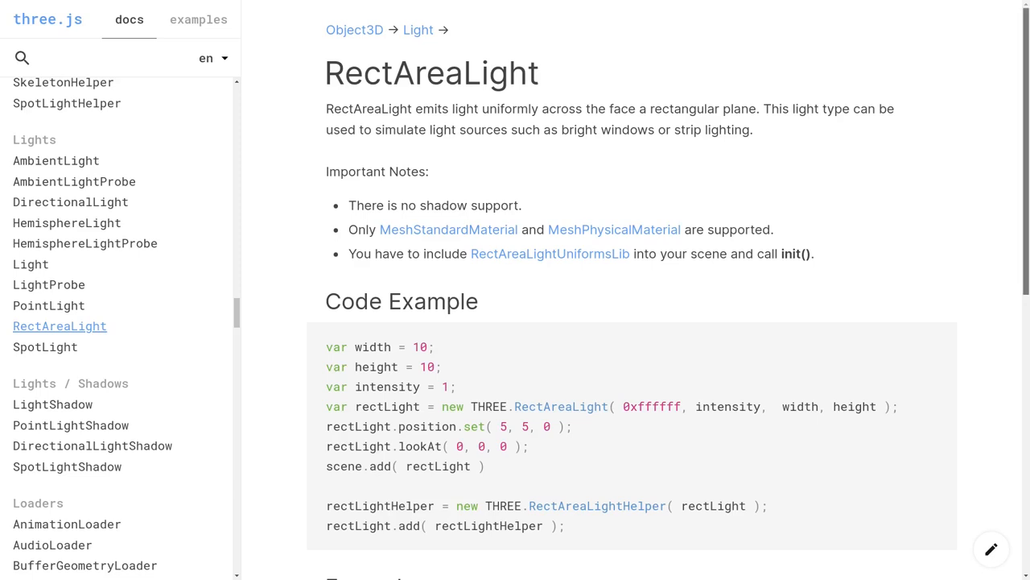
{"action": "scroll", "scroll_direction": "down", "scroll_amount": 3}
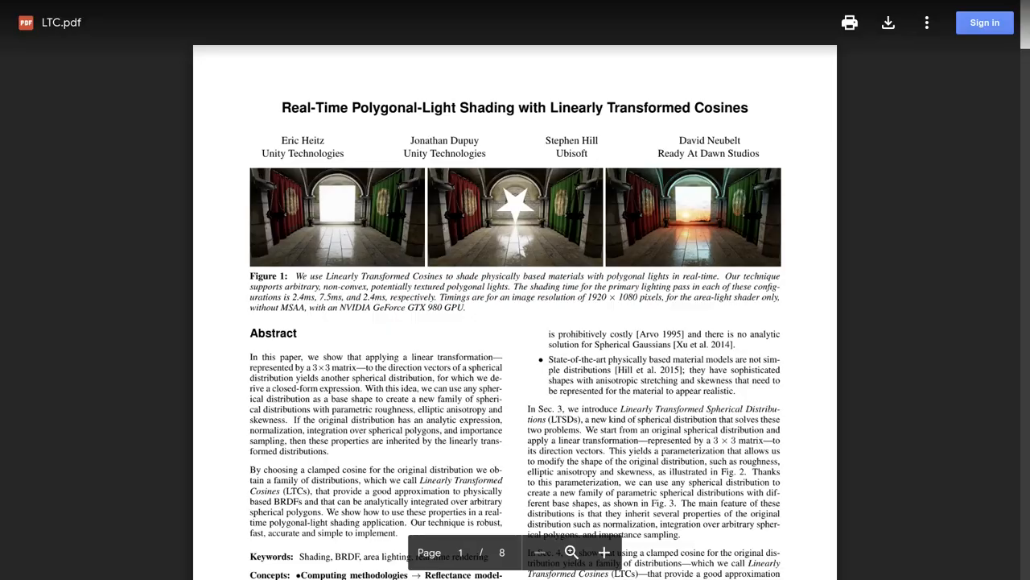
- Scroll through the Real-Time Polygonal-Light Shading with Linearly Transformed Cosines paper
{"action": "scroll", "scroll_direction": "down", "scroll_amount": 3}
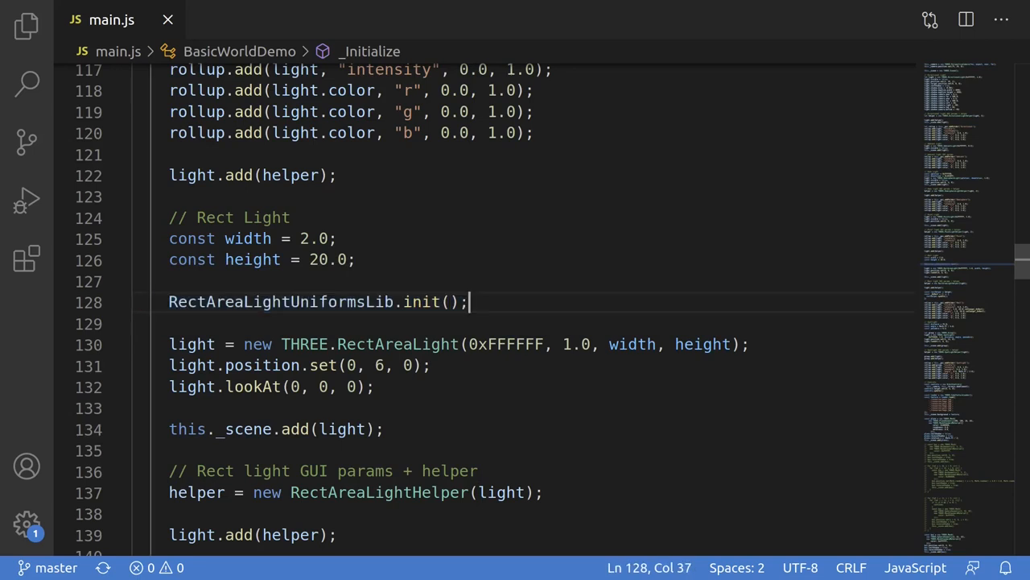
- Place the cursor at the end of the RectAreaLightUniformsLib.init() line in main.js
{"action": "left_click", "coordinate": [421, 343]}
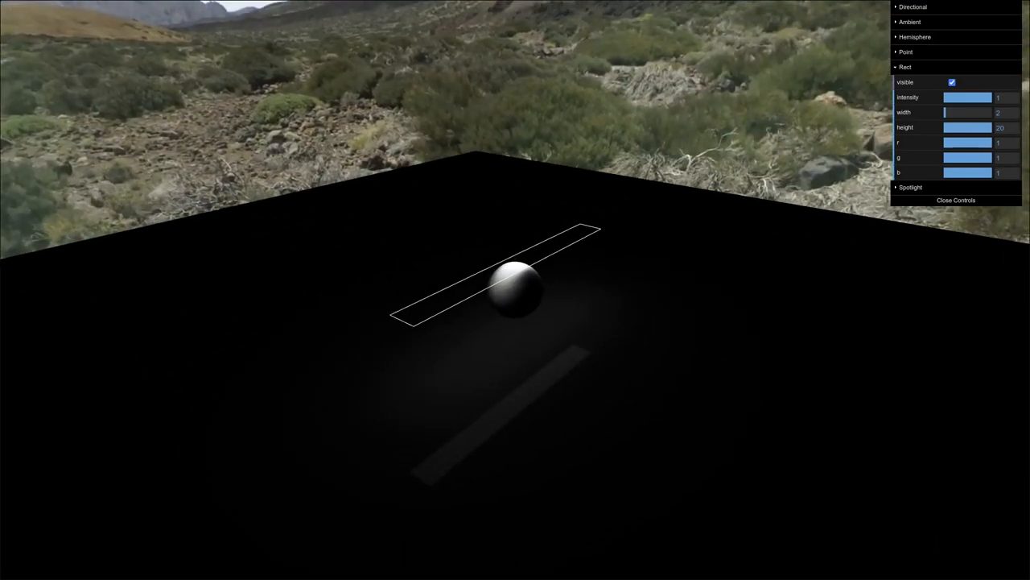
- Drag the Rect width slider to show the narrow area light at width 2
{"action": "left_click_drag", "start_coordinate": [946, 112], "coordinate": [978, 111]}
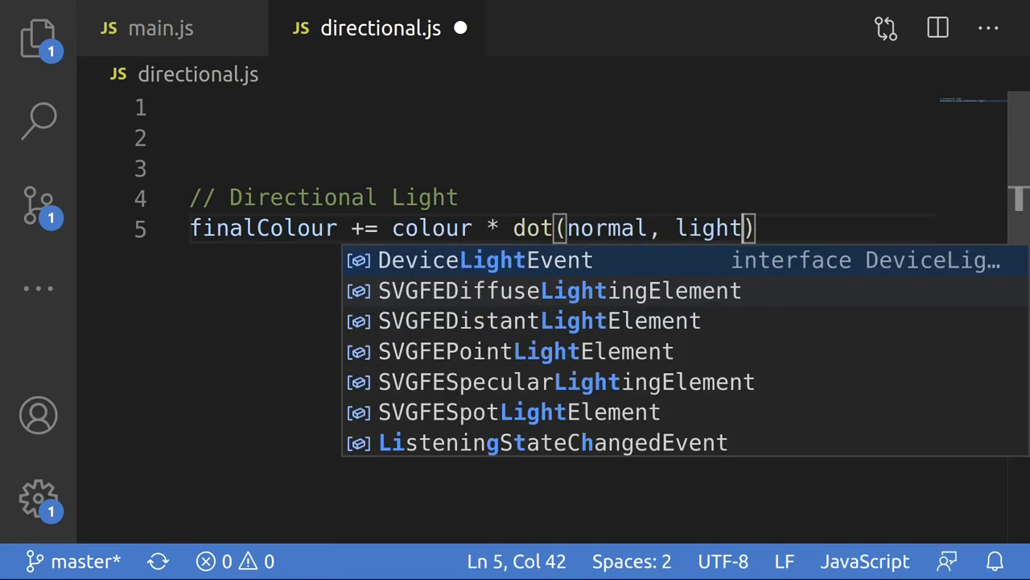
- Complete finalColour += colour * dot(normal, lightDirection); in directional.js and switch to main.js
{"action": "type", "text": "Direction);"}
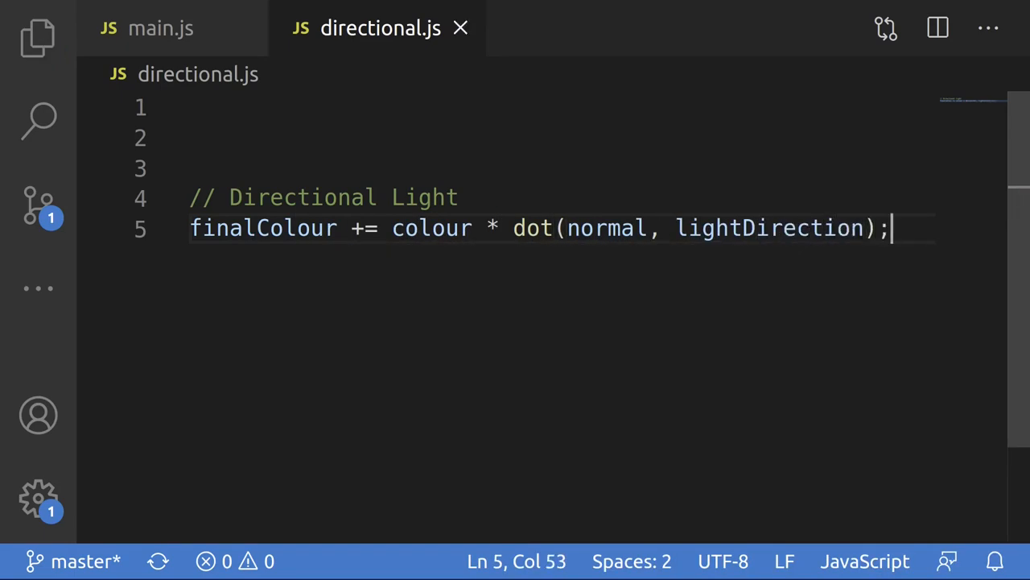
{"action": "left_click", "coordinate": [149, 28]}
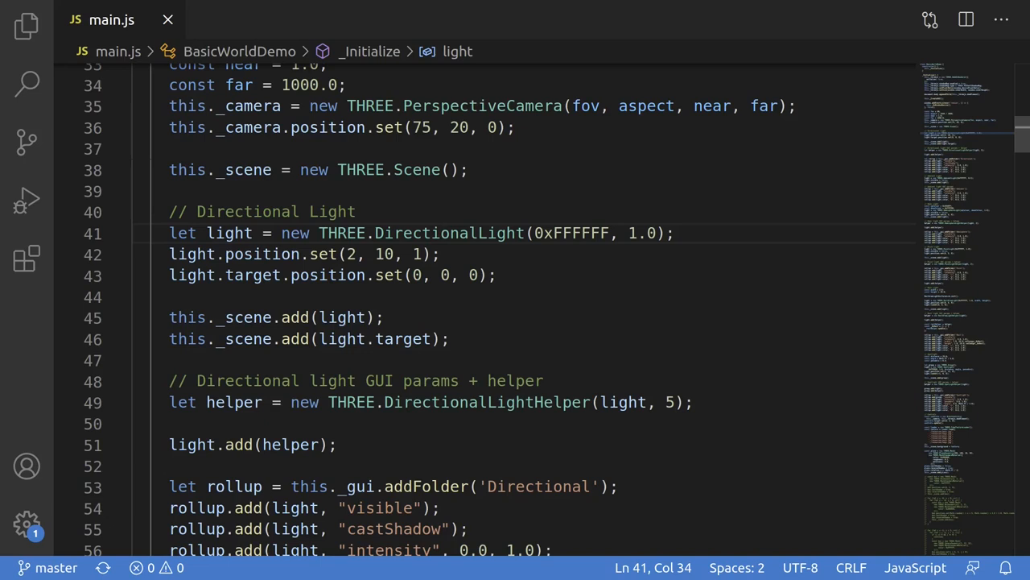
{"action": "double_click", "coordinate": [643, 233]}
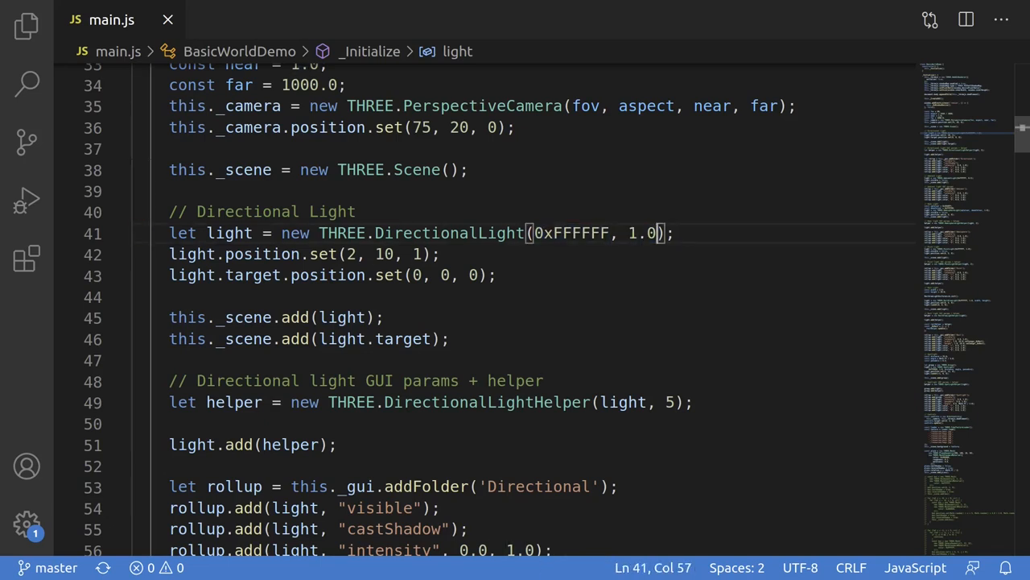
{"action": "left_click_drag", "start_coordinate": [169, 254], "coordinate": [497, 274]}
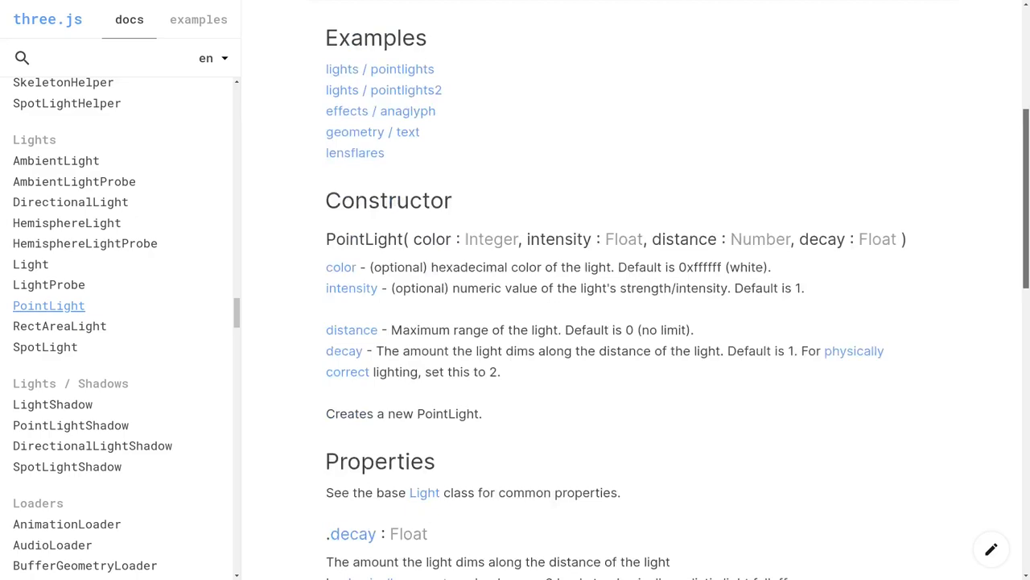
- Scroll the PointLight docs page to its constructor and property descriptions
{"action": "scroll", "scroll_direction": "up", "scroll_amount": 3}
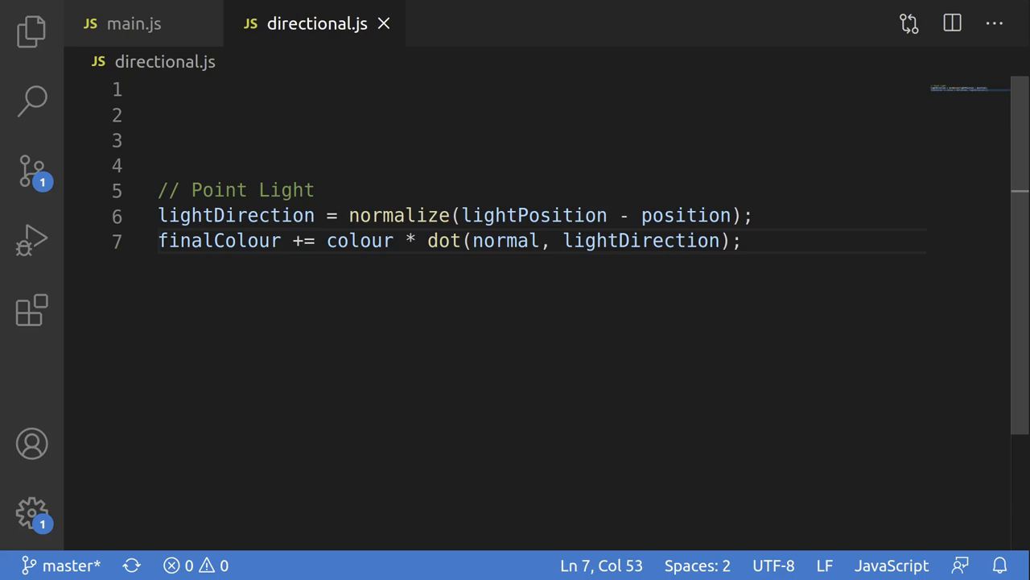
{"action": "left_click", "coordinate": [143, 24]}
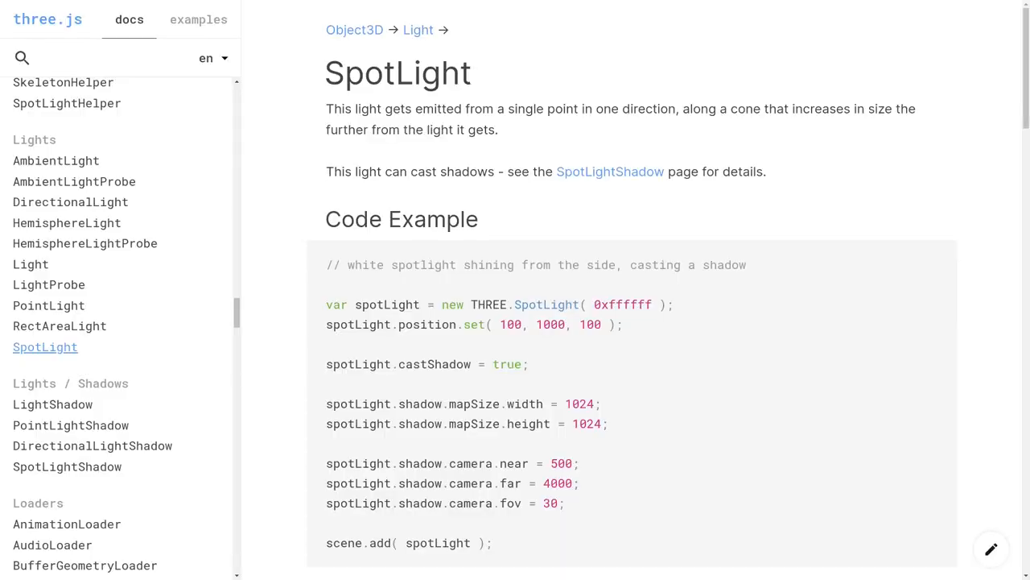
- Scroll the SpotLight docs page down to the shadow-casting code example
{"action": "scroll", "scroll_direction": "down", "scroll_amount": 3}
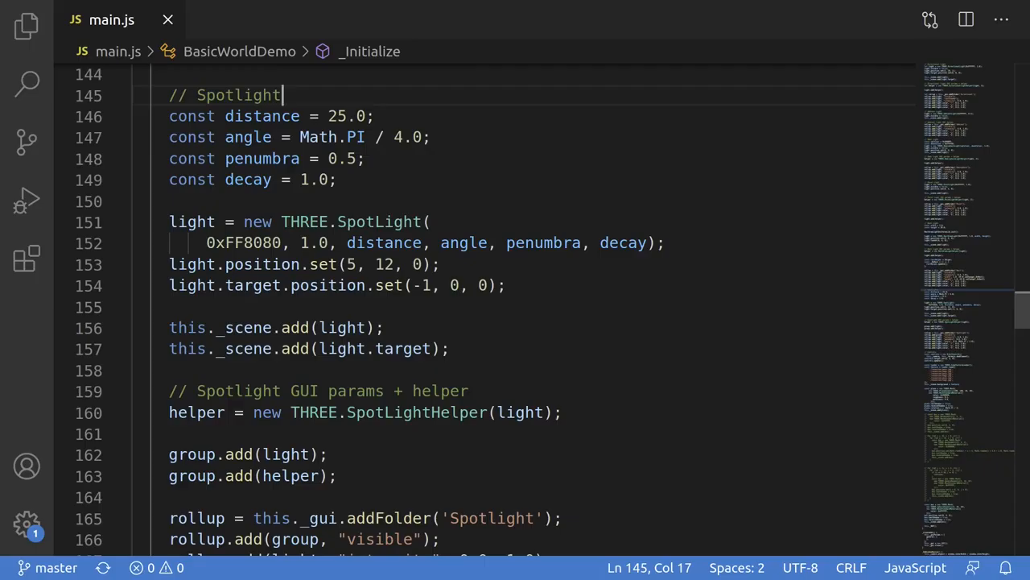
{"action": "left_click", "coordinate": [378, 221]}
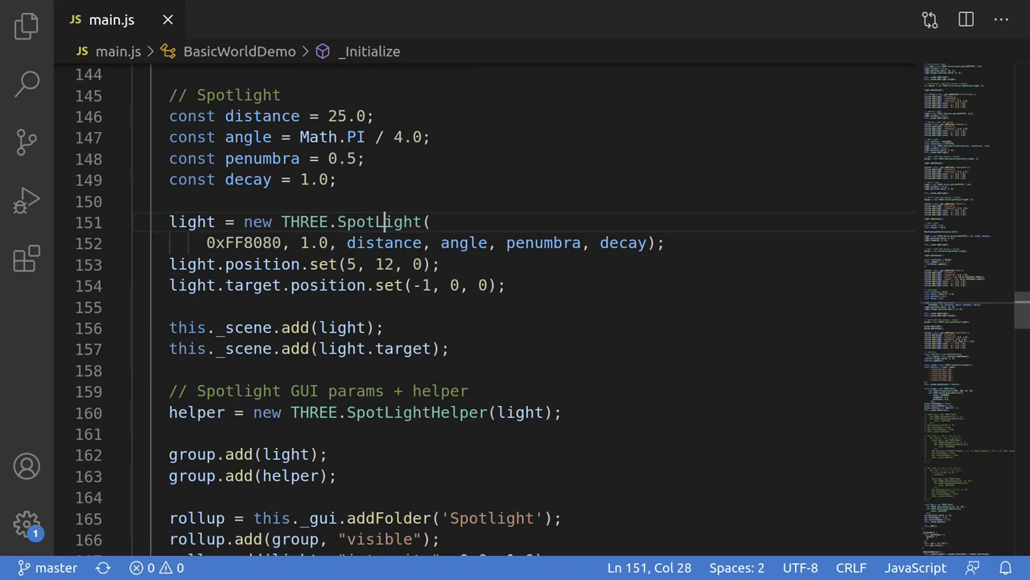
{"action": "left_click_drag", "start_coordinate": [206, 243], "coordinate": [330, 242]}
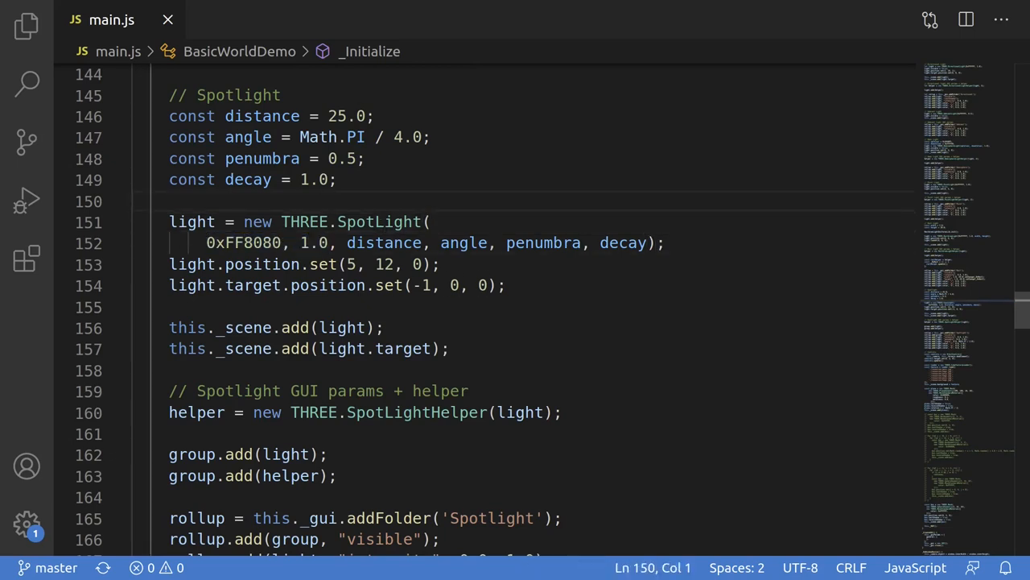
{"action": "left_click", "coordinate": [272, 116]}
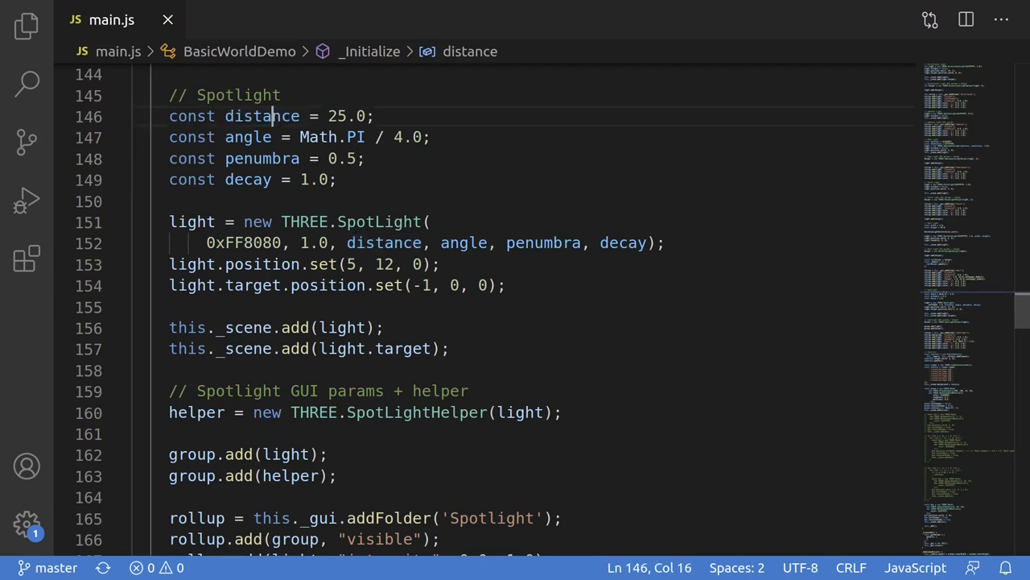
{"action": "left_click", "coordinate": [271, 137]}
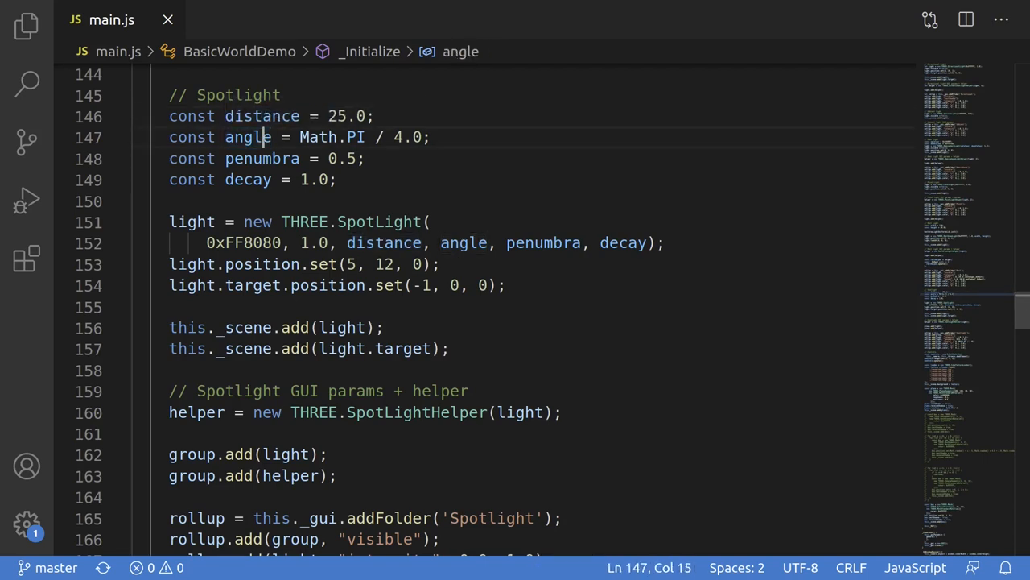
{"action": "left_click", "coordinate": [289, 159]}
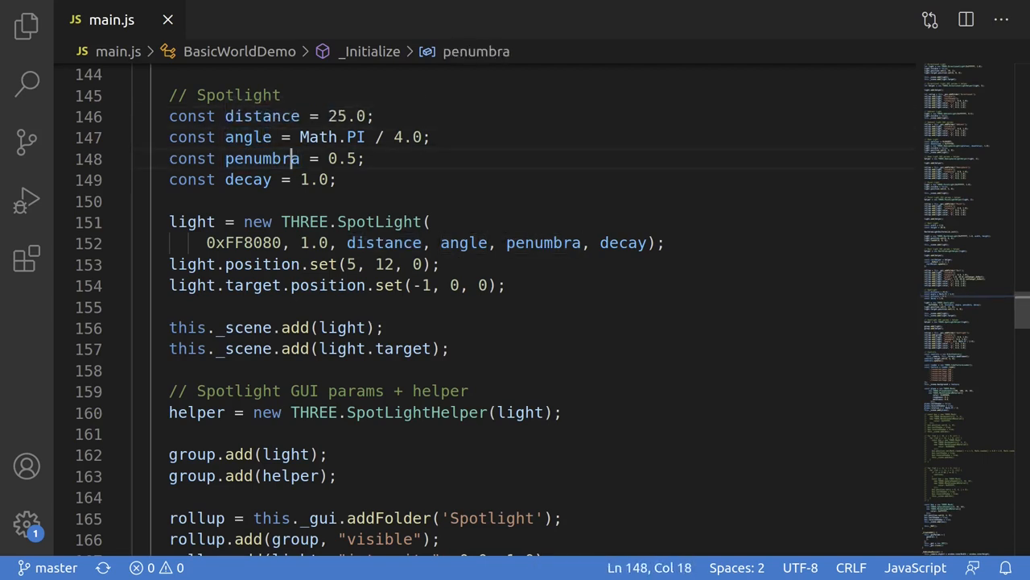
{"action": "left_click", "coordinate": [335, 179]}
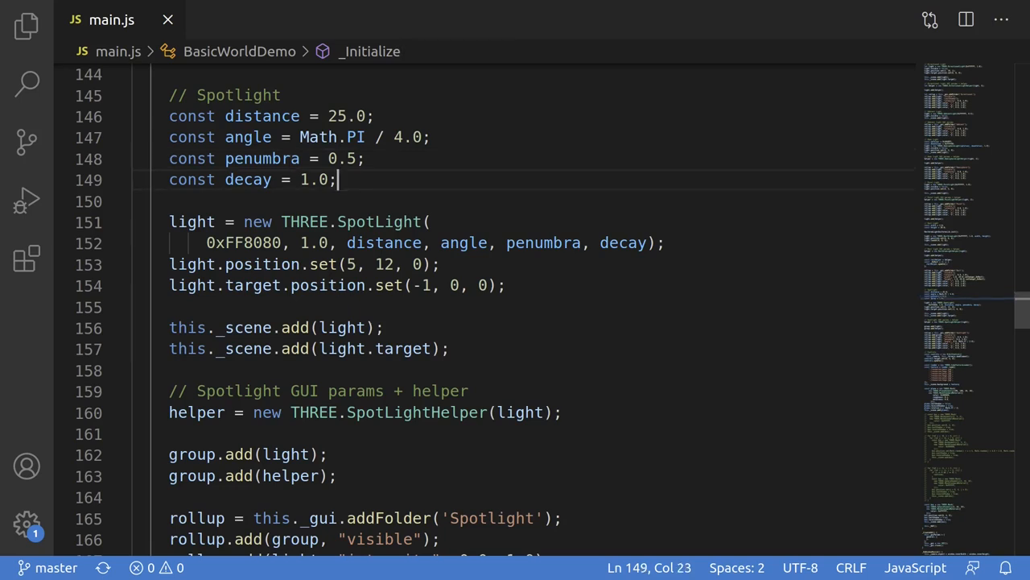
{"action": "double_click", "coordinate": [248, 179]}
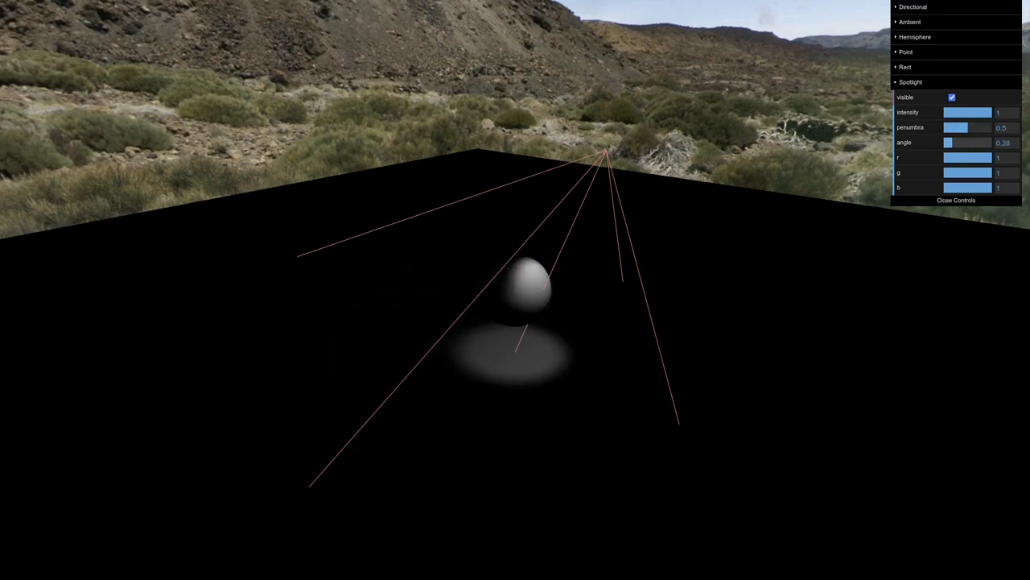
- Set the spotlight angle to 0.64 and penumbra to 0.07 in the dat.GUI Spotlight folder
{"action": "left_click_drag", "start_coordinate": [954, 142], "coordinate": [948, 142]}
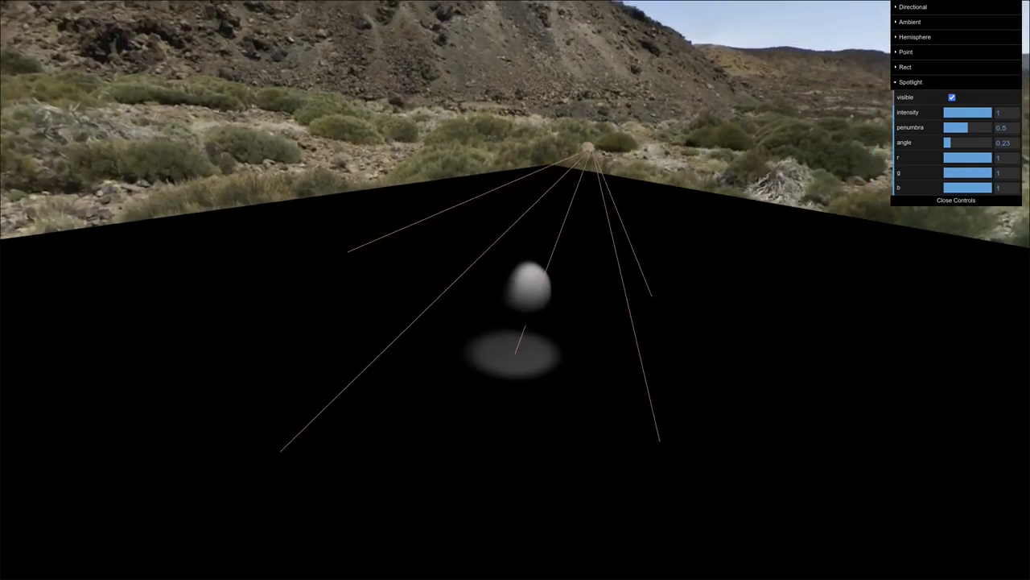
{"action": "left_click_drag", "start_coordinate": [946, 142], "coordinate": [950, 143]}
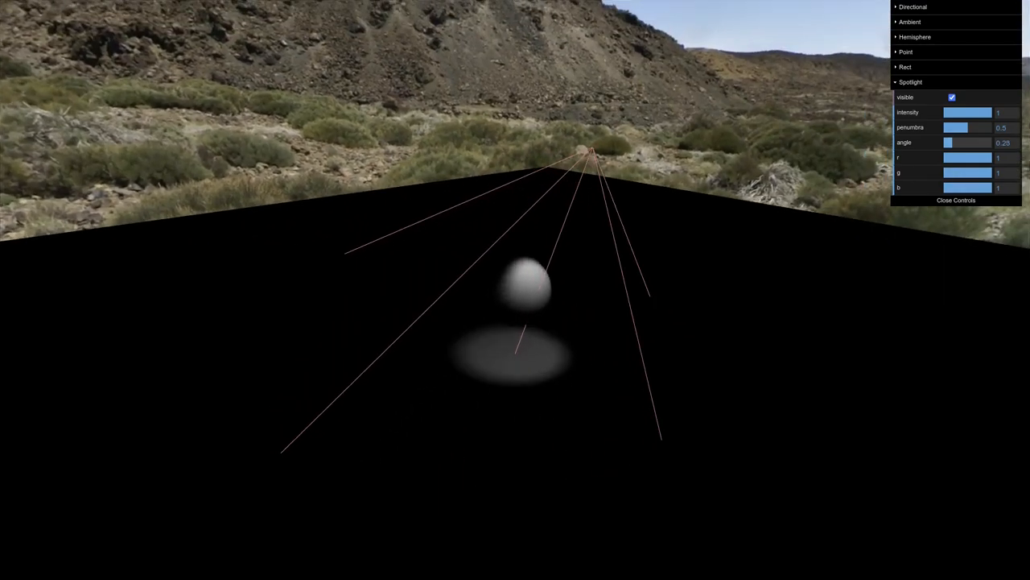
{"action": "left_click_drag", "start_coordinate": [947, 143], "coordinate": [986, 143]}
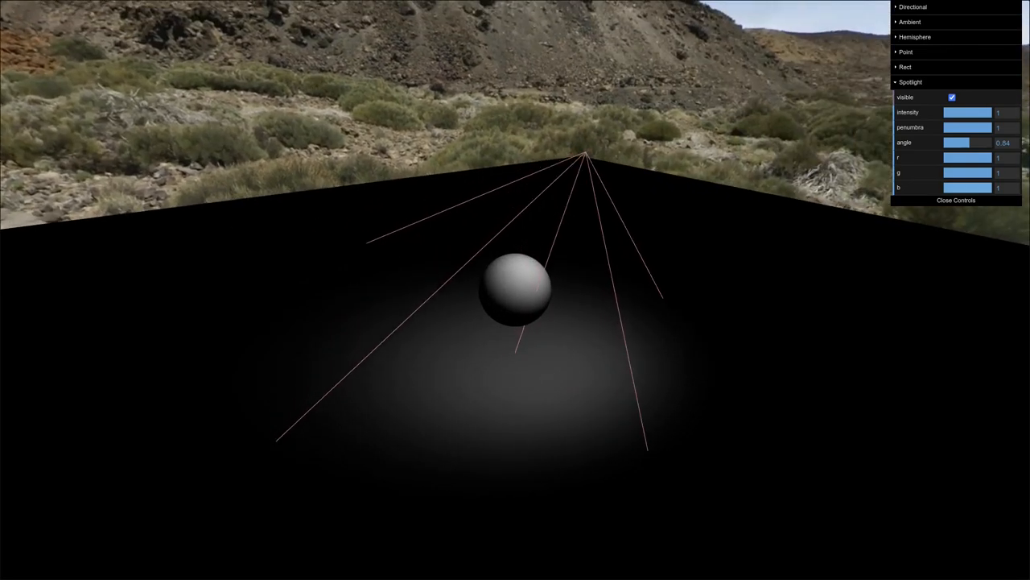
{"action": "left_click_drag", "start_coordinate": [990, 127], "coordinate": [946, 127]}
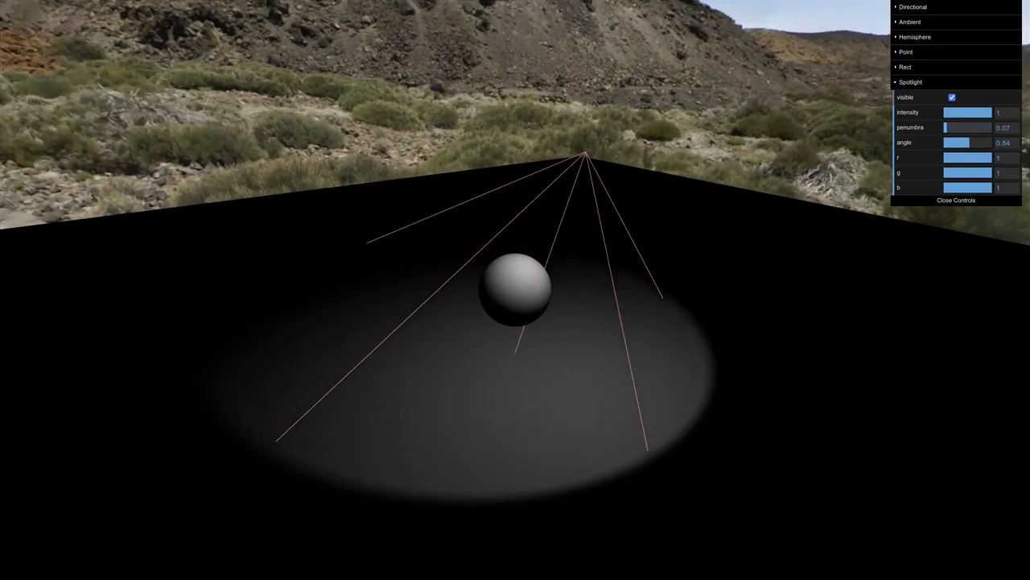